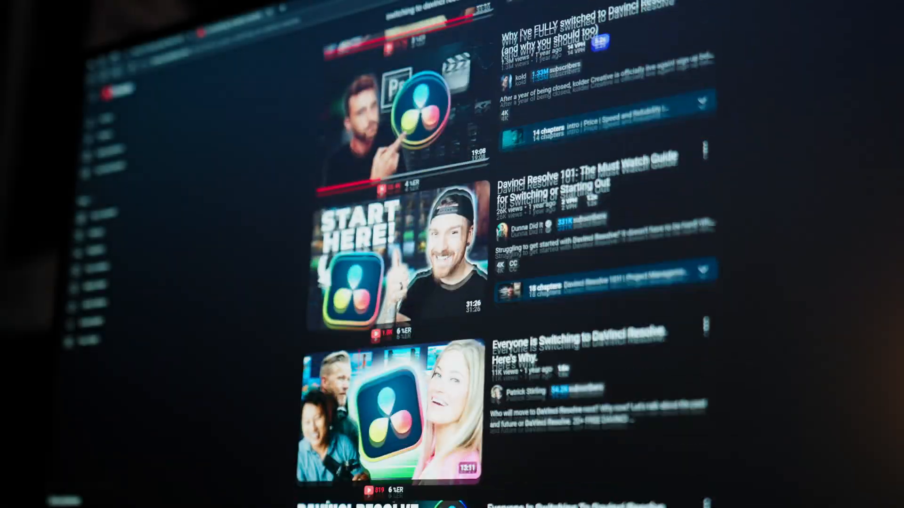
- Switch to the Color page with the laptop clip and its screen Power Window ready
{"action": "scroll", "scroll_direction": "down", "scroll_amount": 3}
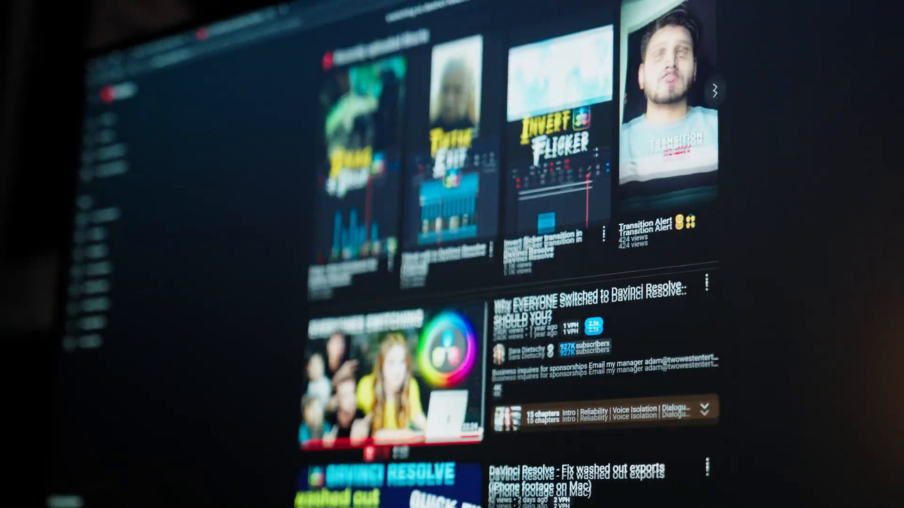
{"action": "scroll", "scroll_direction": "down", "scroll_amount": 3}
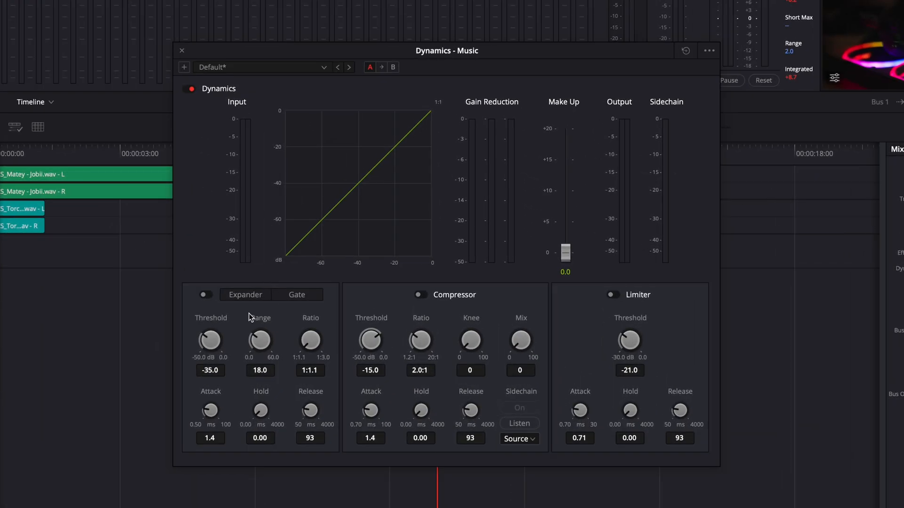
{"action": "left_click", "coordinate": [259, 67]}
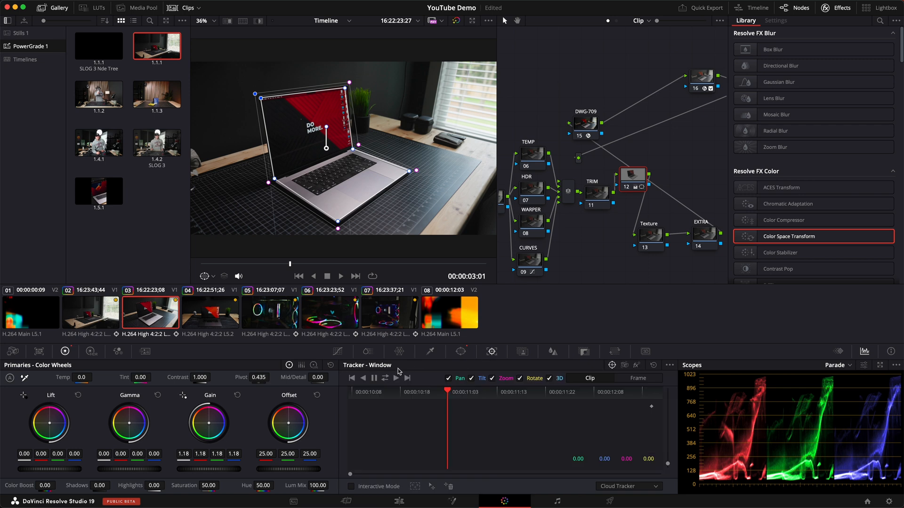
- Track the screen shape forward and reverse, then Magic Mask the laptop and push Offset to green
{"action": "left_click", "coordinate": [374, 378]}
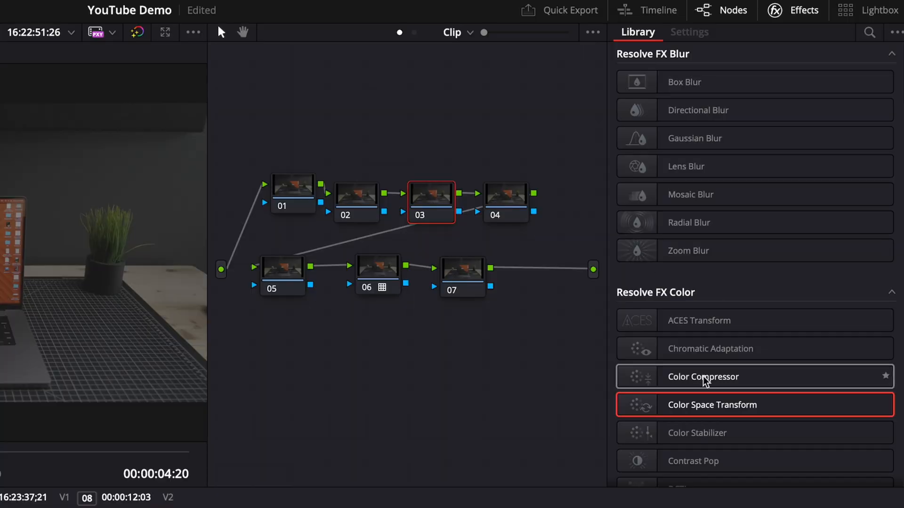
{"action": "left_click", "coordinate": [689, 32]}
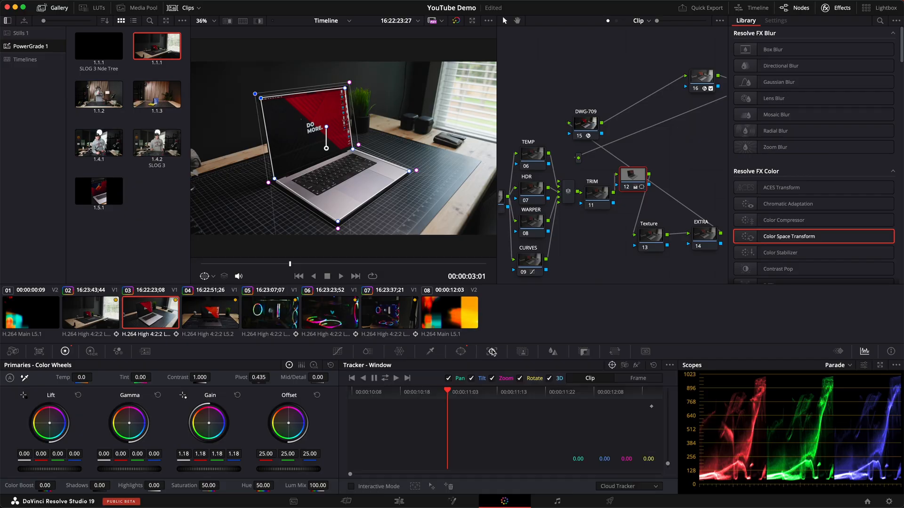
{"action": "left_click", "coordinate": [385, 379]}
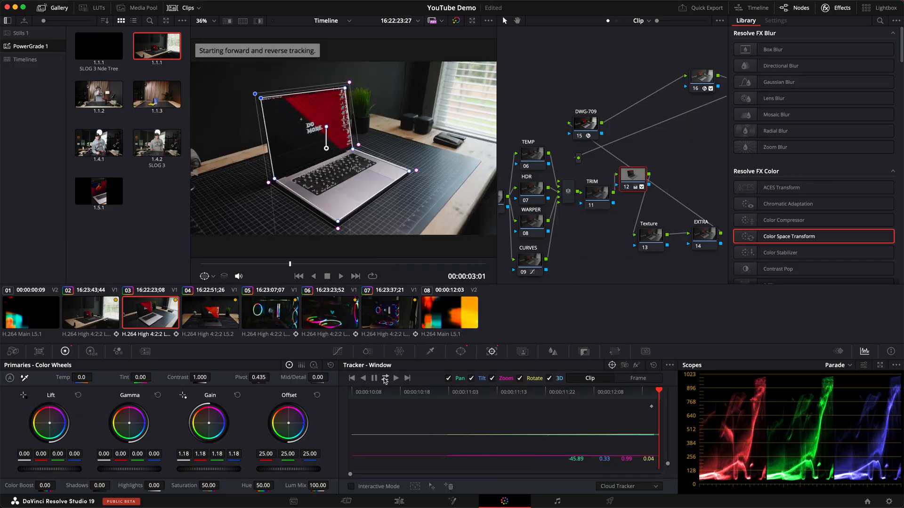
{"action": "left_click", "coordinate": [339, 276]}
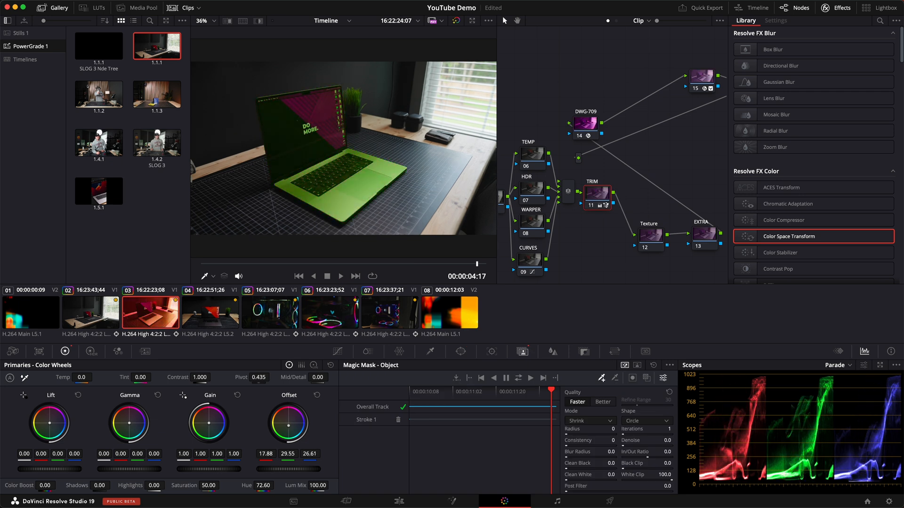
{"action": "left_click_drag", "start_coordinate": [288, 424], "coordinate": [298, 420]}
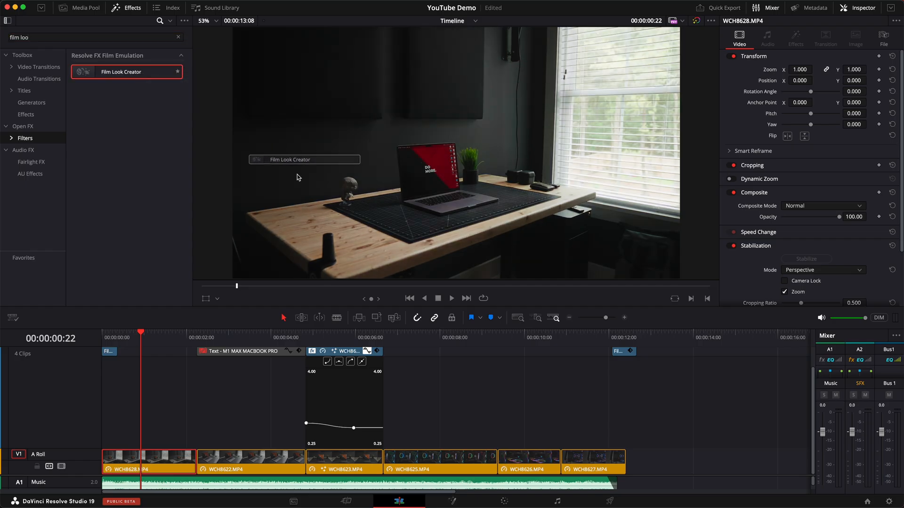
- Apply Film Look Creator to the desk clip and raise the Glow gain on the RGB fan clip
{"action": "left_click", "coordinate": [795, 35]}
{"action": "type", "text": "glow"}
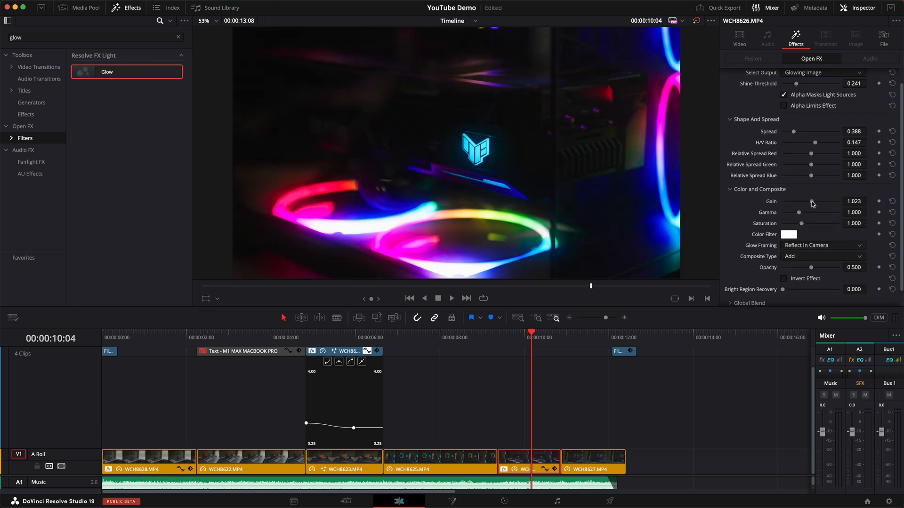
{"action": "left_click_drag", "start_coordinate": [811, 202], "coordinate": [807, 201]}
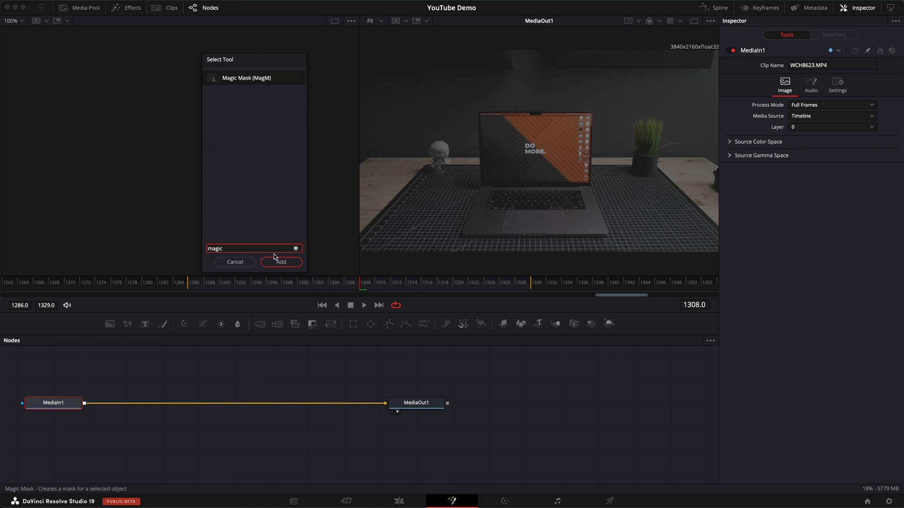
- Add Magic Mask in Fusion, stroke the laptop and track the mask bidirectionally
{"action": "left_click", "coordinate": [281, 261]}
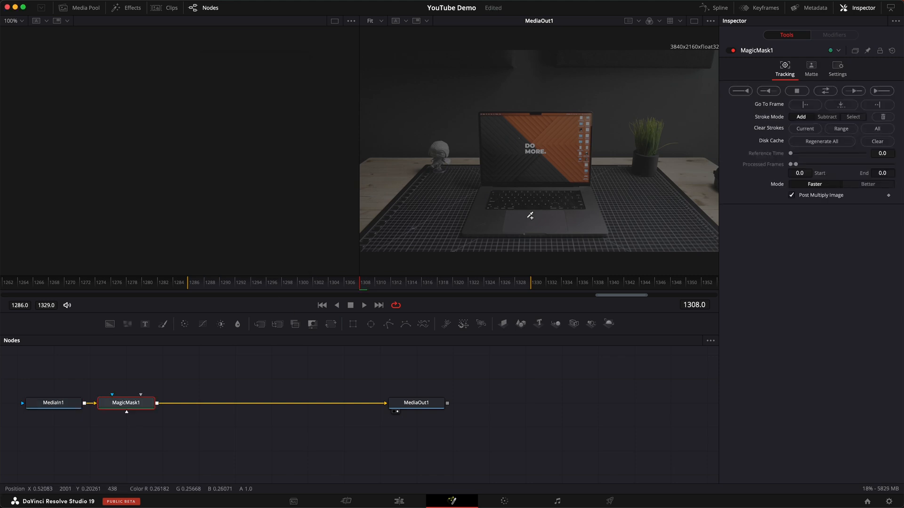
{"action": "left_click_drag", "start_coordinate": [534, 125], "coordinate": [529, 216]}
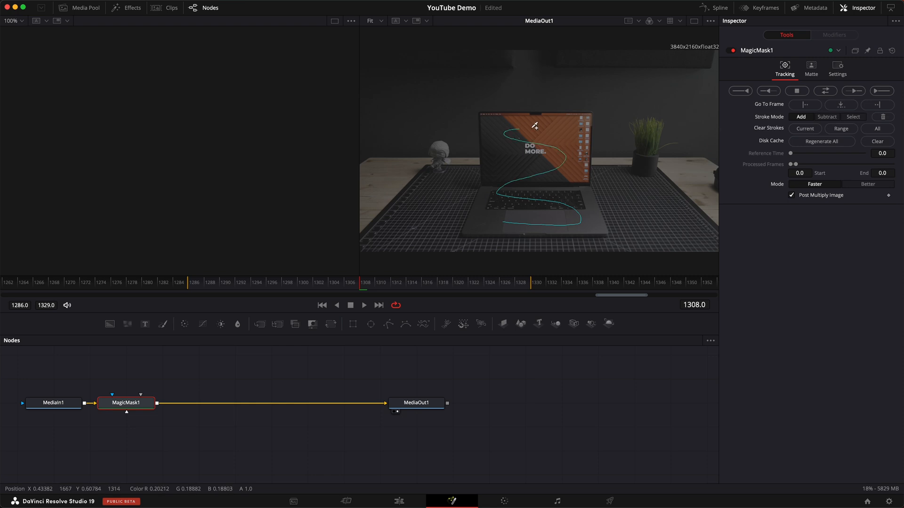
{"action": "left_click", "coordinate": [824, 91]}
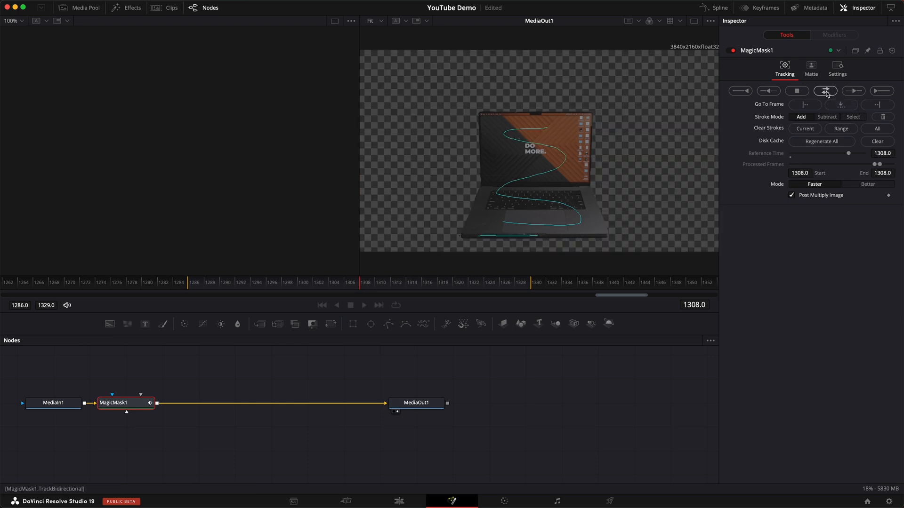
{"action": "left_click", "coordinate": [398, 501]}
{"action": "type", "text": "Ass"}
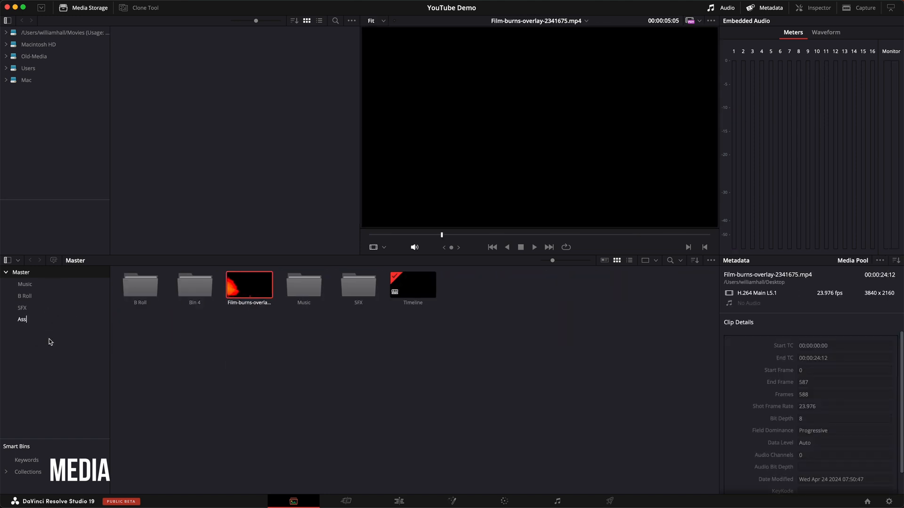
- Name the new bin and pick clip WCH8623 from the B Roll bin
{"action": "left_click", "coordinate": [345, 500]}
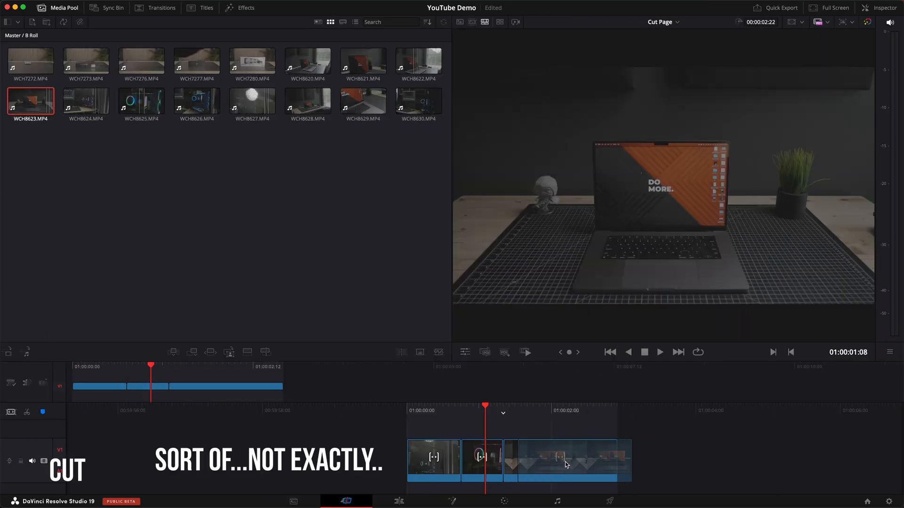
{"action": "left_click", "coordinate": [559, 462]}
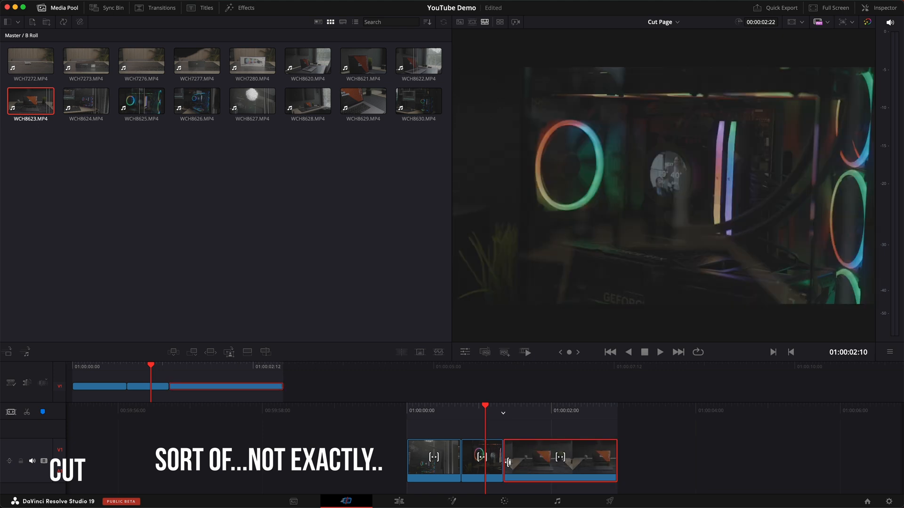
{"action": "left_click", "coordinate": [399, 501]}
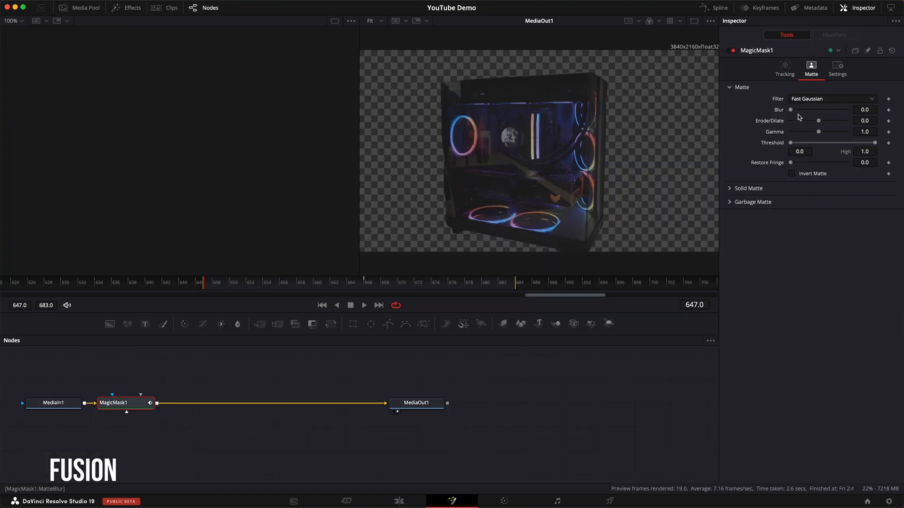
- Soften the Magic Mask matte blur to 3.78 and enter the title 'The Best Video Ever Made'
{"action": "left_click_drag", "start_coordinate": [792, 110], "coordinate": [811, 110]}
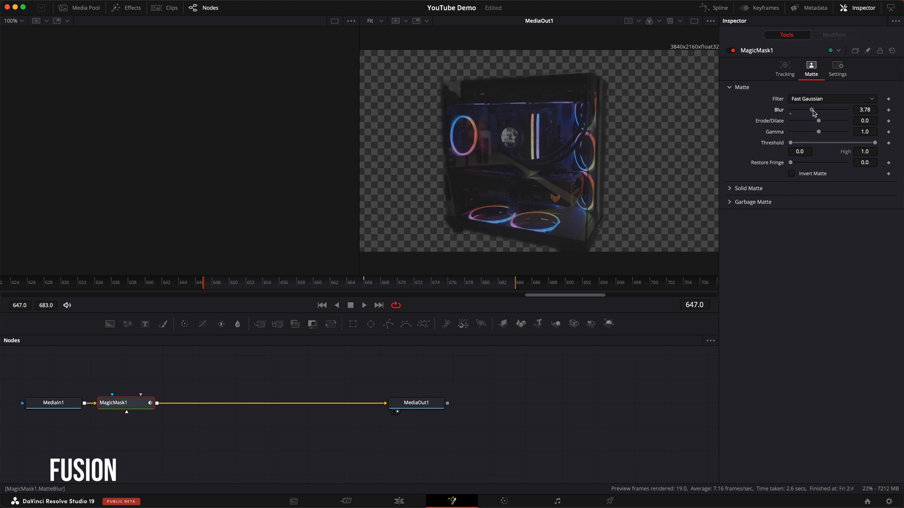
{"action": "left_click_drag", "start_coordinate": [811, 109], "coordinate": [792, 109]}
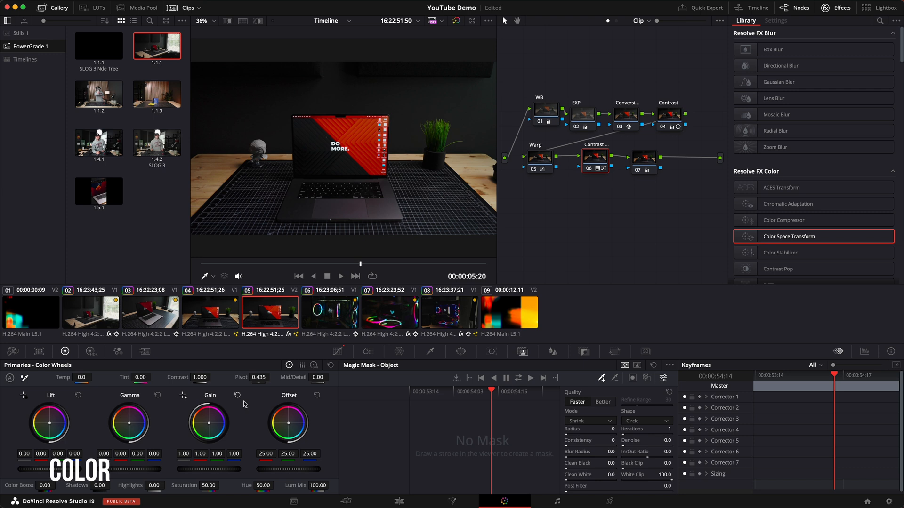
{"action": "left_click_drag", "start_coordinate": [288, 424], "coordinate": [294, 420]}
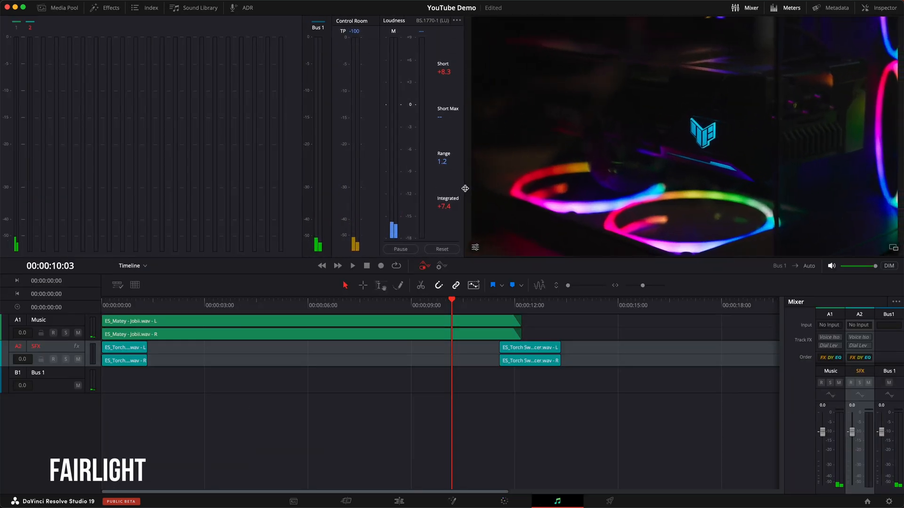
{"action": "left_click", "coordinate": [172, 305]}
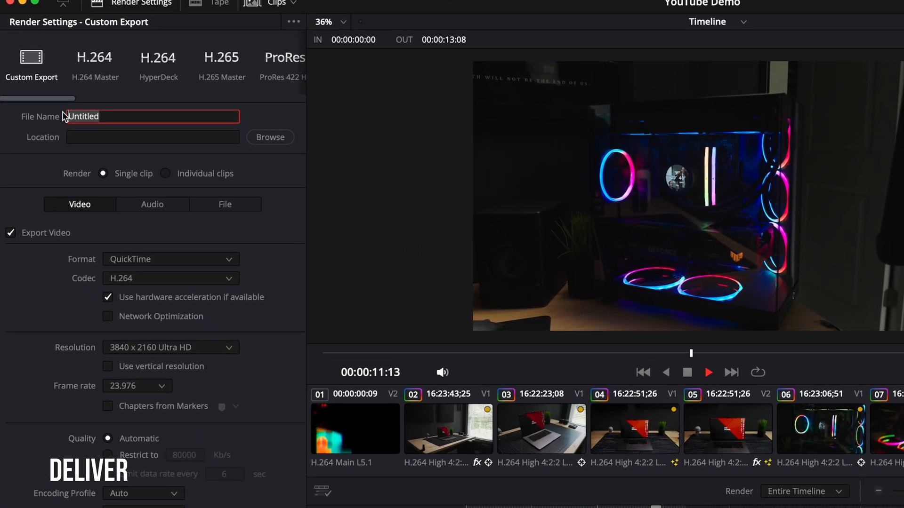
{"action": "type", "text": "The Best Video Ever Made"}
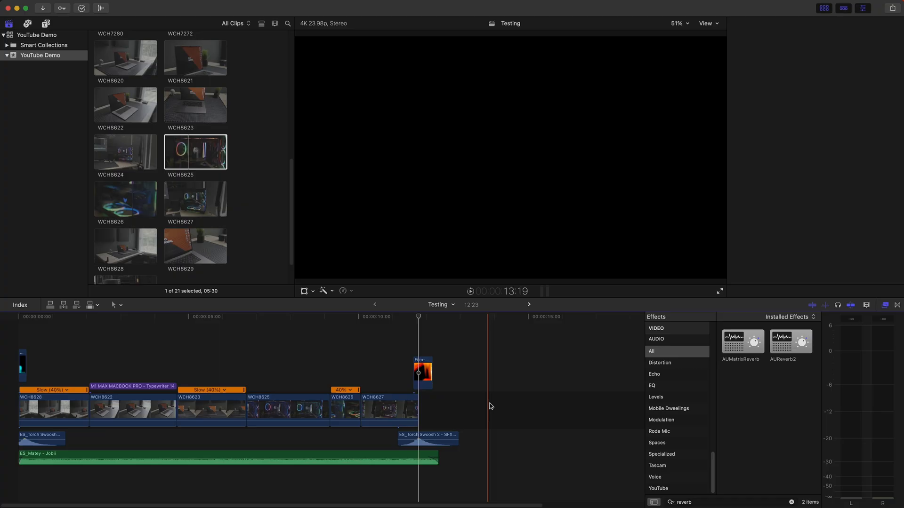
- Show the Testing project with the Effects browser filtered to reverb
{"action": "left_click", "coordinate": [884, 306]}
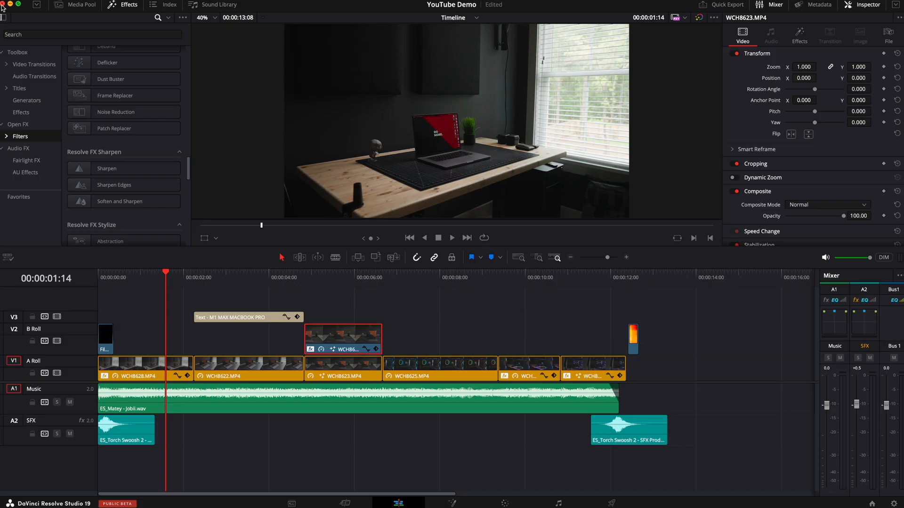
- Close the Resolve window and relaunch DaVinci Resolve from the Dock
{"action": "left_click", "coordinate": [460, 483]}
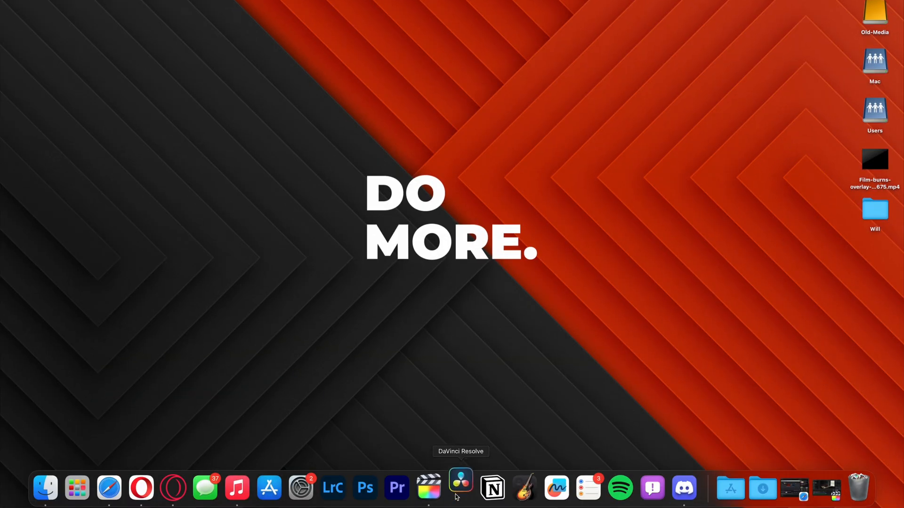
{"action": "left_click", "coordinate": [460, 488]}
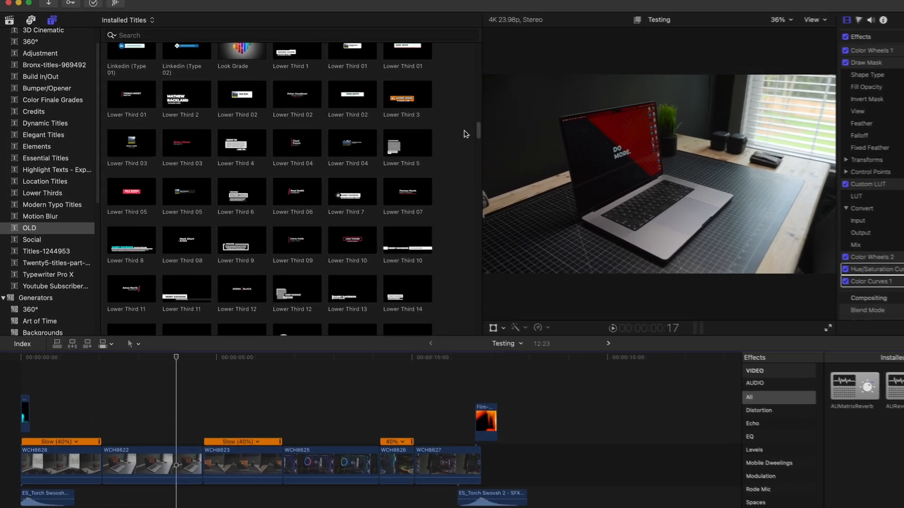
- Scroll the installed lower third titles in the OLD category
{"action": "scroll", "scroll_direction": "down", "scroll_amount": 3}
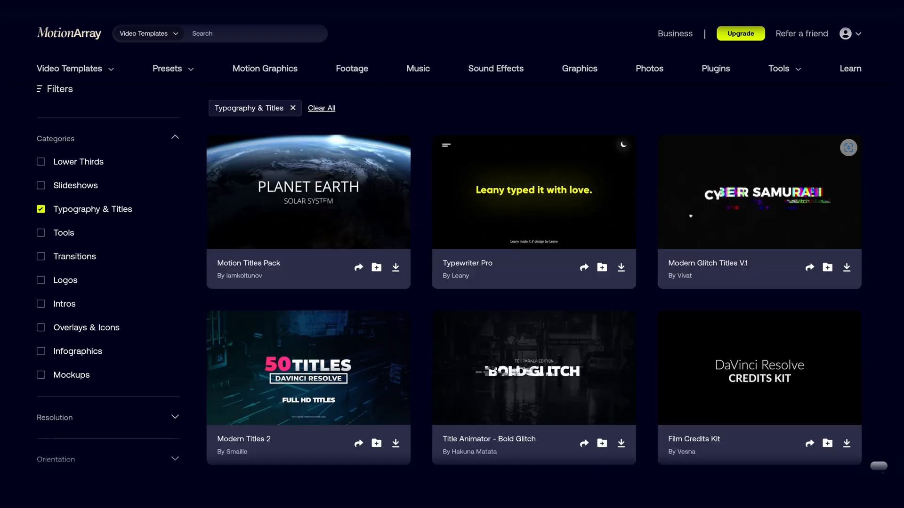
- Open the Glitching Film Intro asset page and download its footage
{"action": "scroll", "scroll_direction": "down", "scroll_amount": 3}
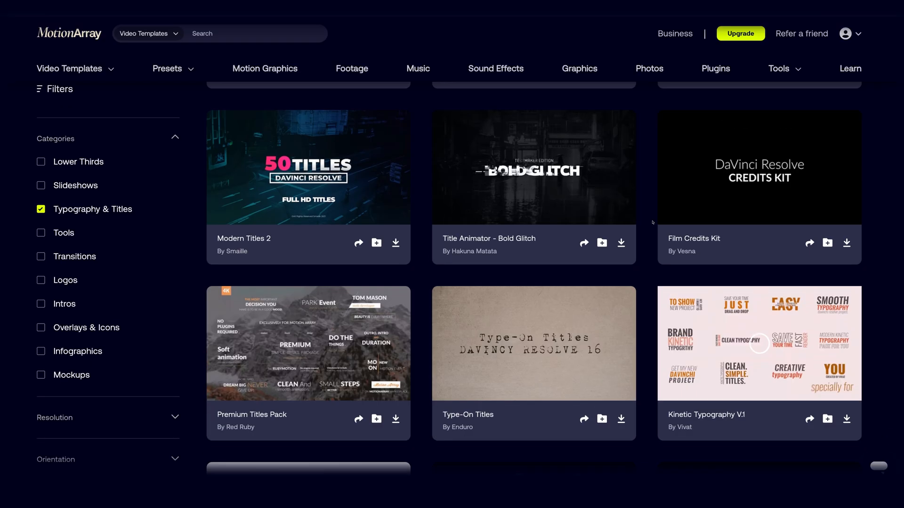
{"action": "left_click", "coordinate": [91, 60]}
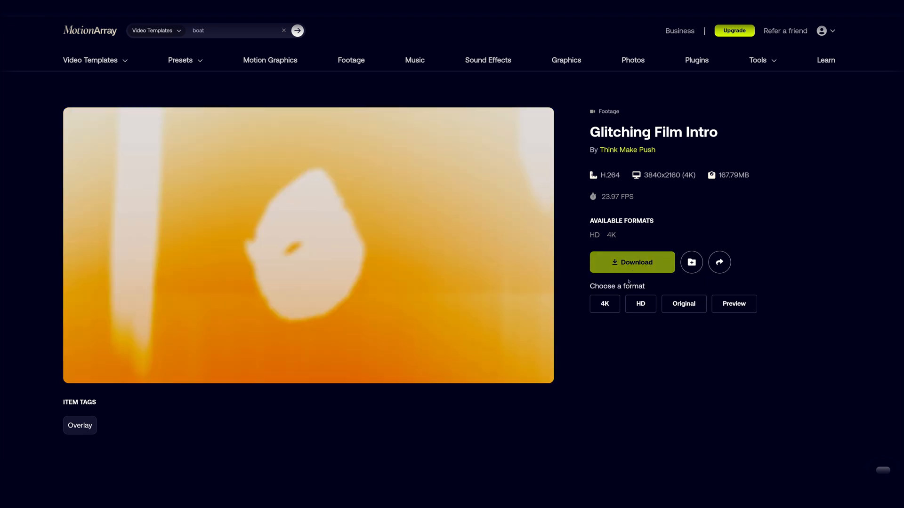
{"action": "left_click", "coordinate": [487, 60]}
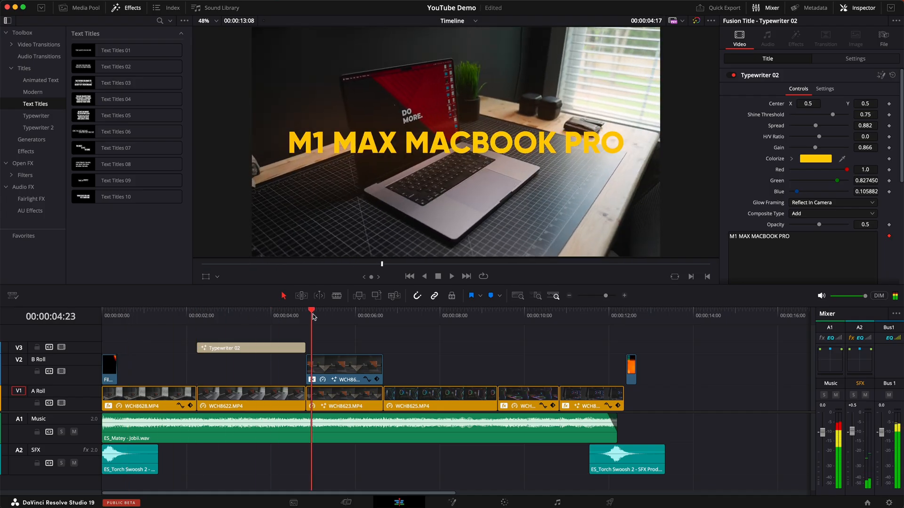
- Scrub to the yellow Typewriter 02 'M1 MAX MACBOOK PRO' title, then launch Final Cut Pro
{"action": "left_click", "coordinate": [434, 316]}
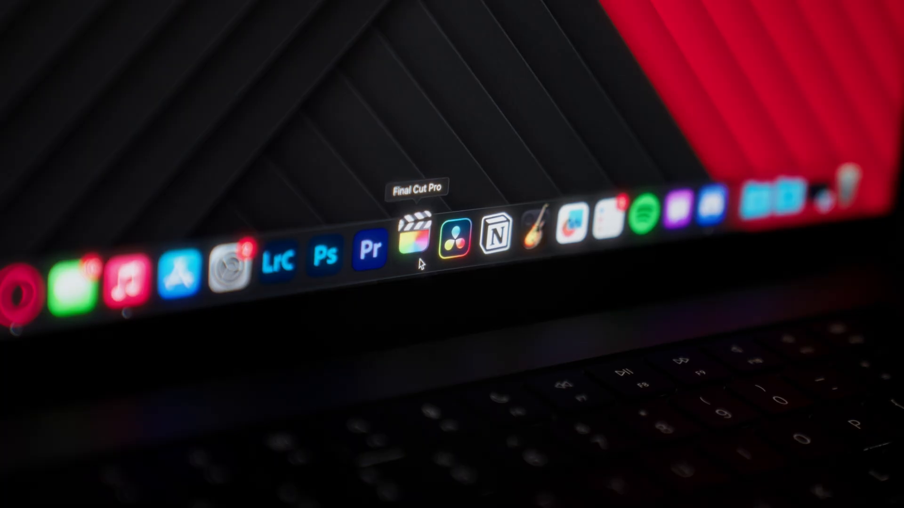
{"action": "left_click", "coordinate": [416, 235]}
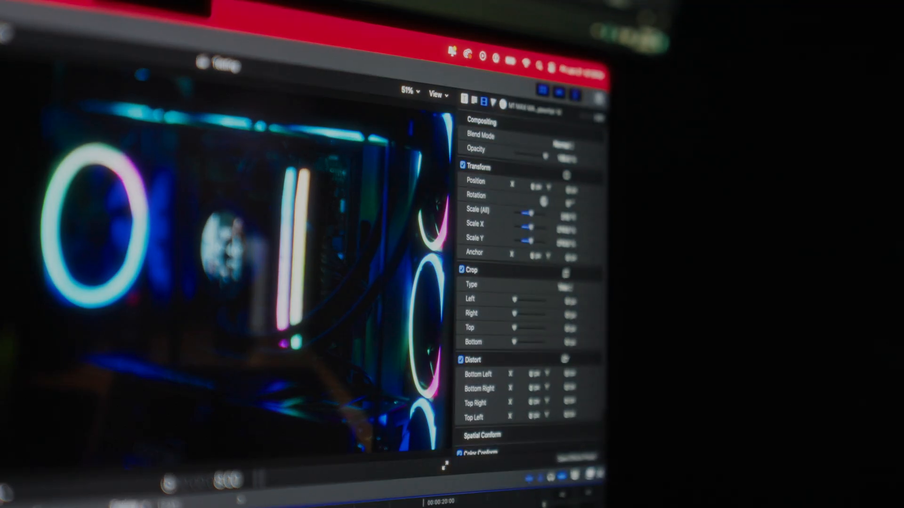